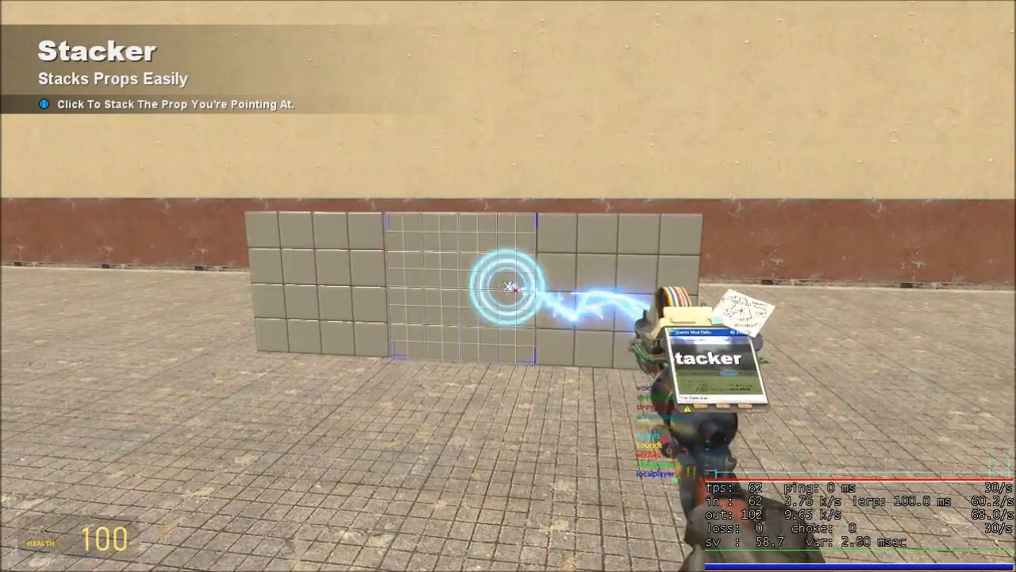
Spawn the long cube block from General Construction Props as the base.
key(q)
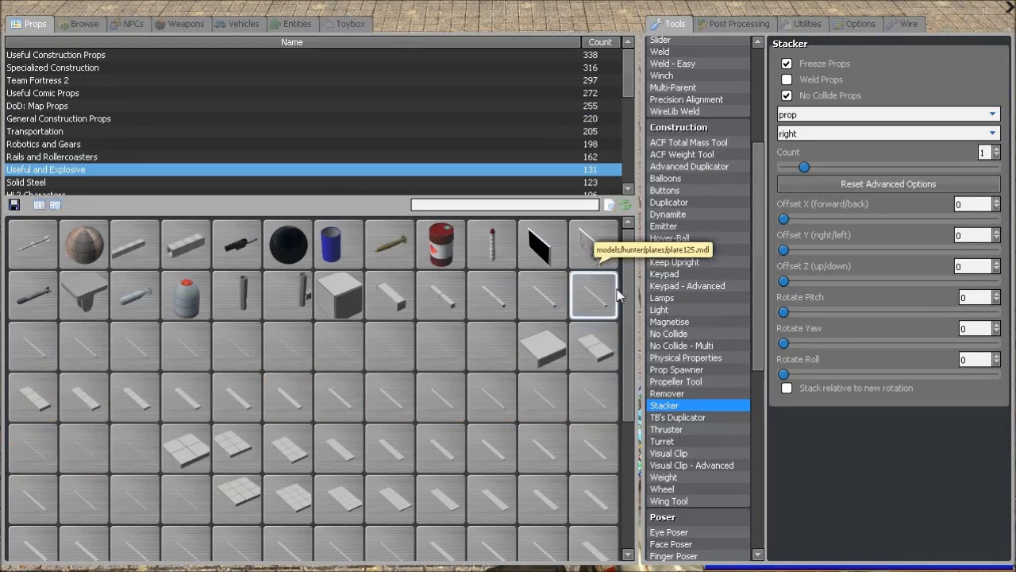
click(58, 119)
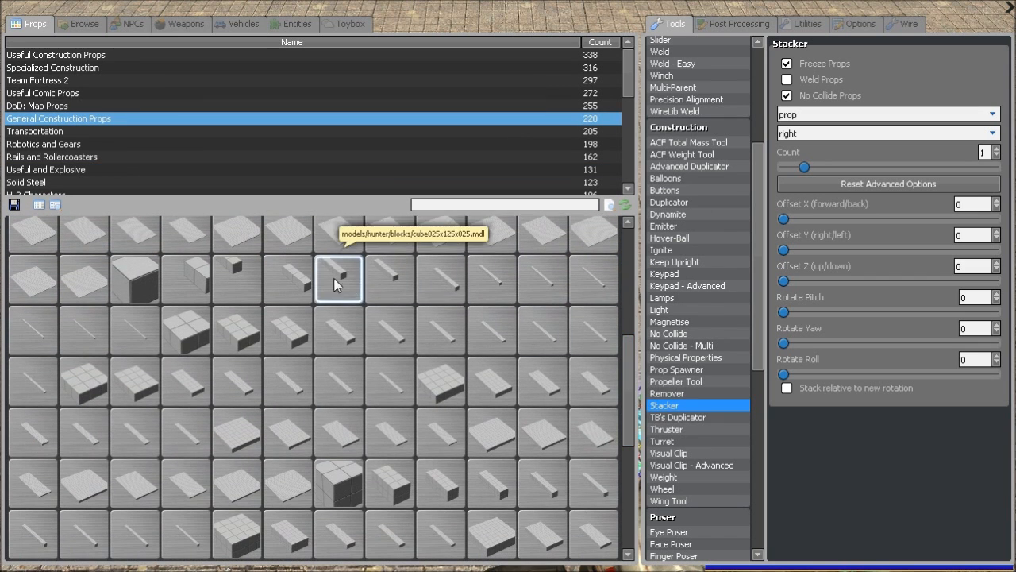
mouse_move(492, 483)
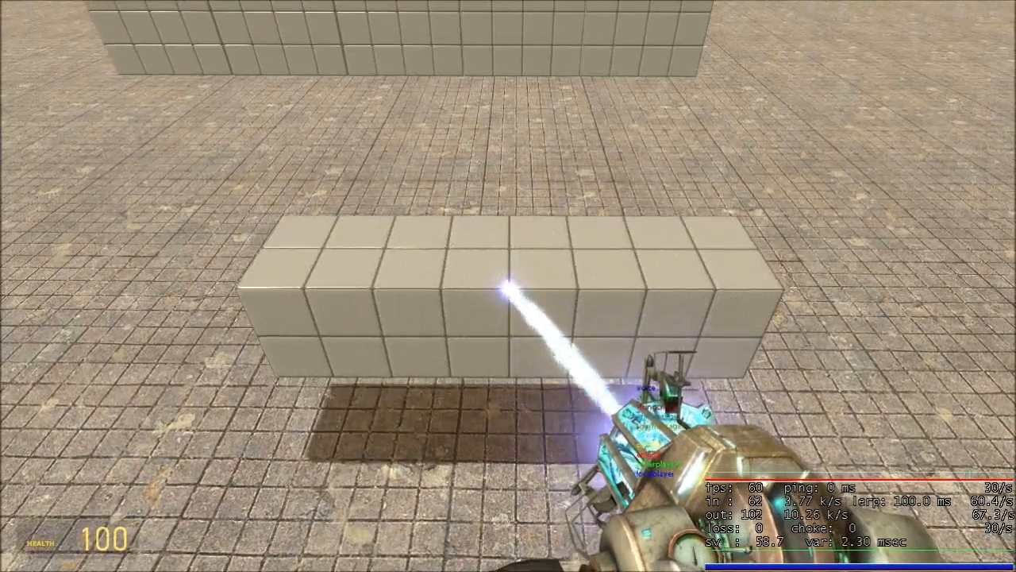
key(q)
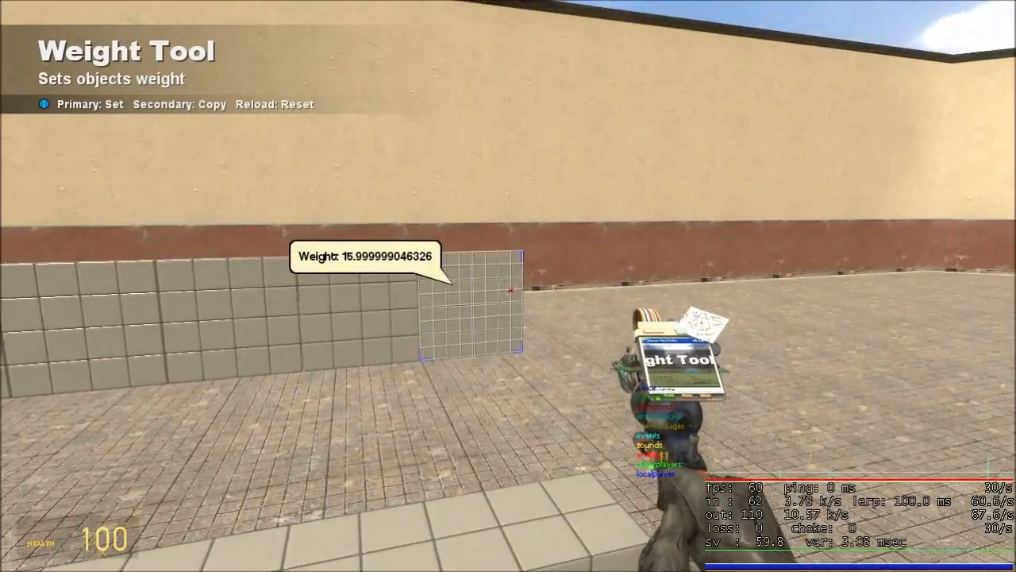
Give the Weight tool a value of 50000.
key(q)
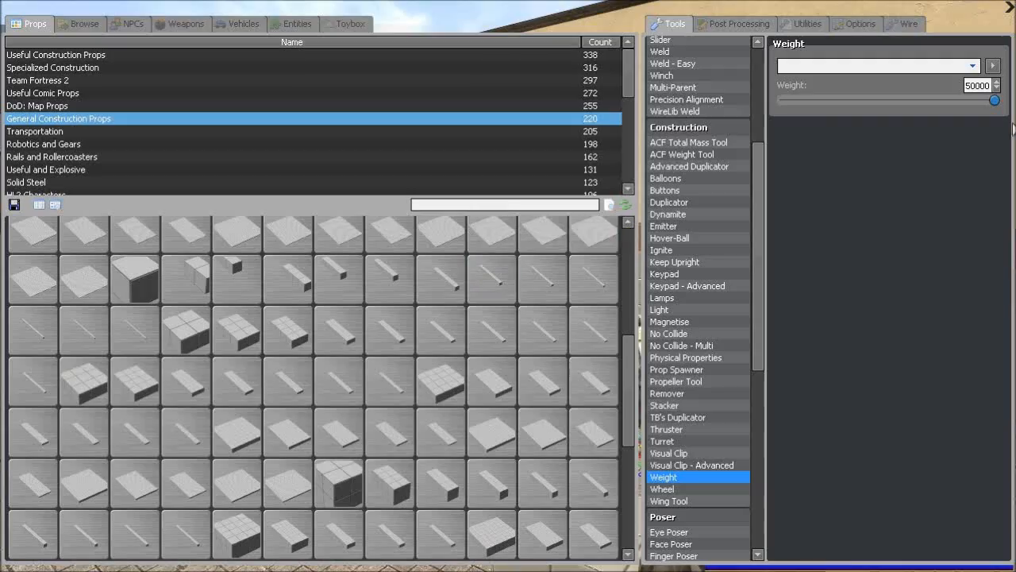
click(667, 333)
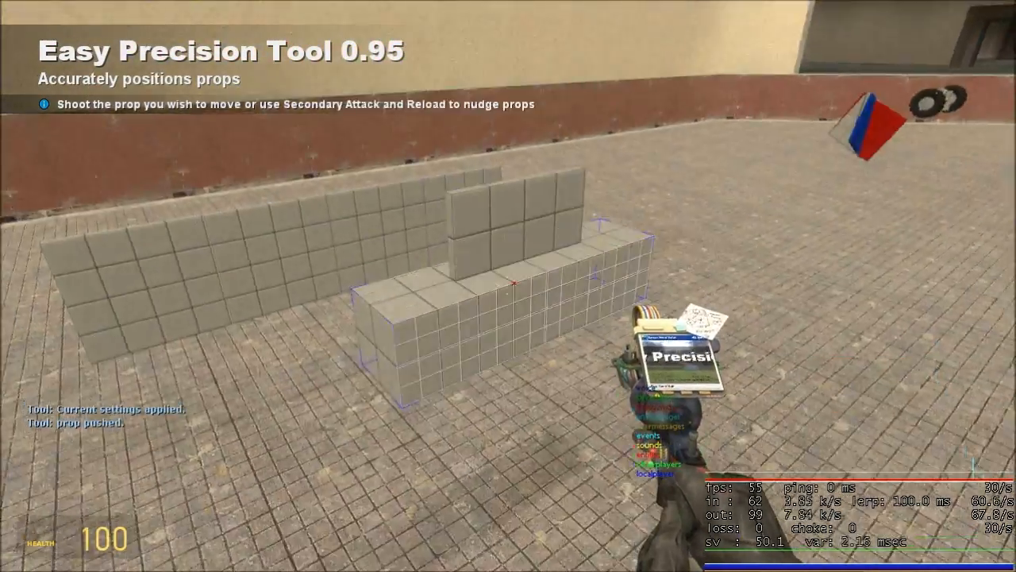
Nudge and rotate the plates upright on the cube block, crossing them into an X.
key(q)
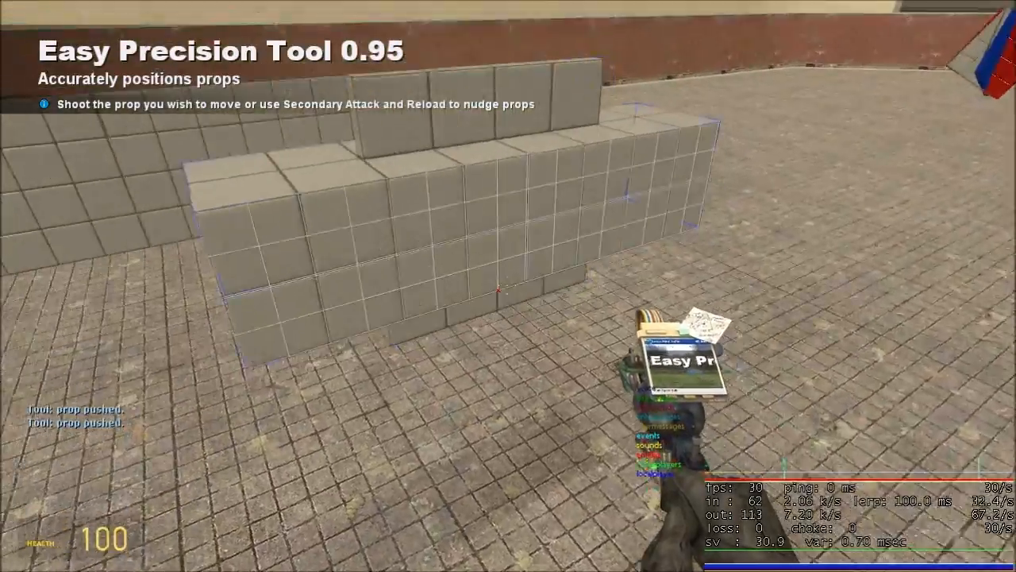
key(q)
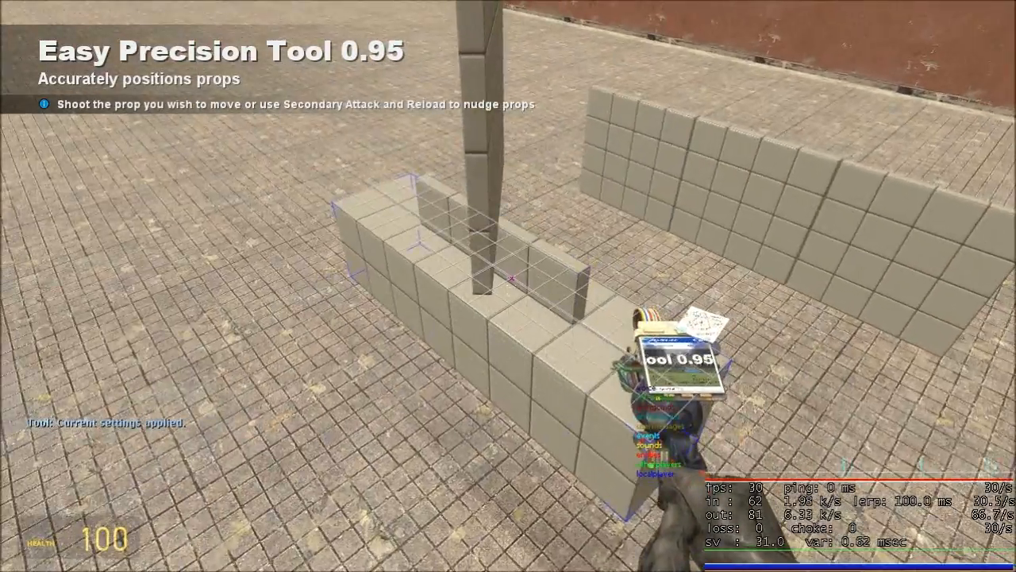
key(q)
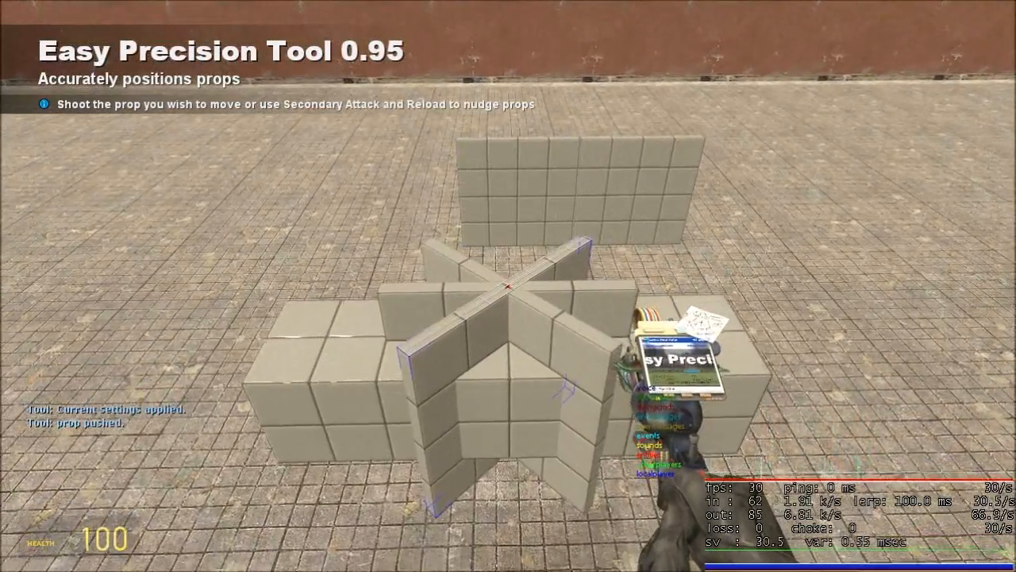
key(q)
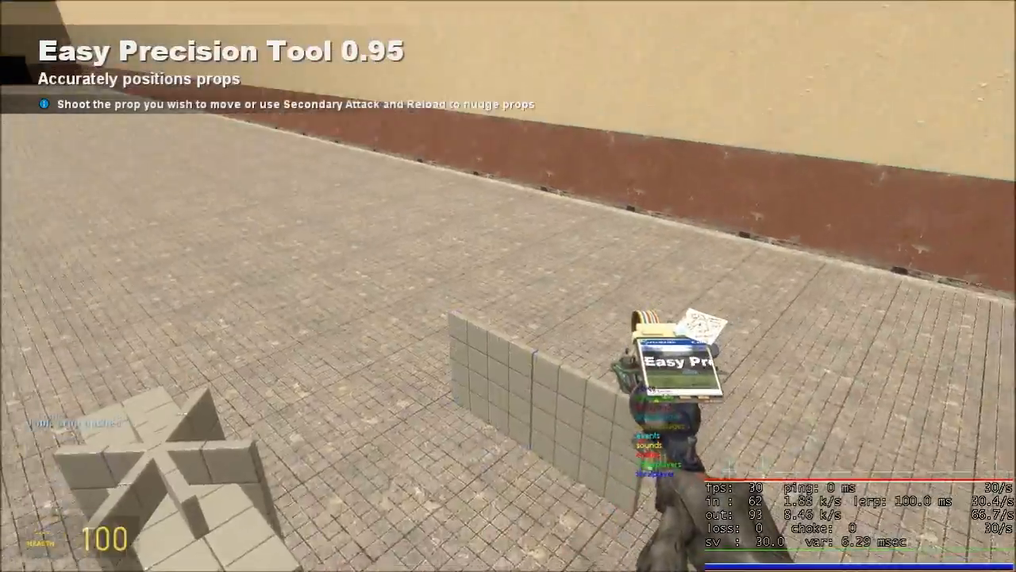
click(508, 286)
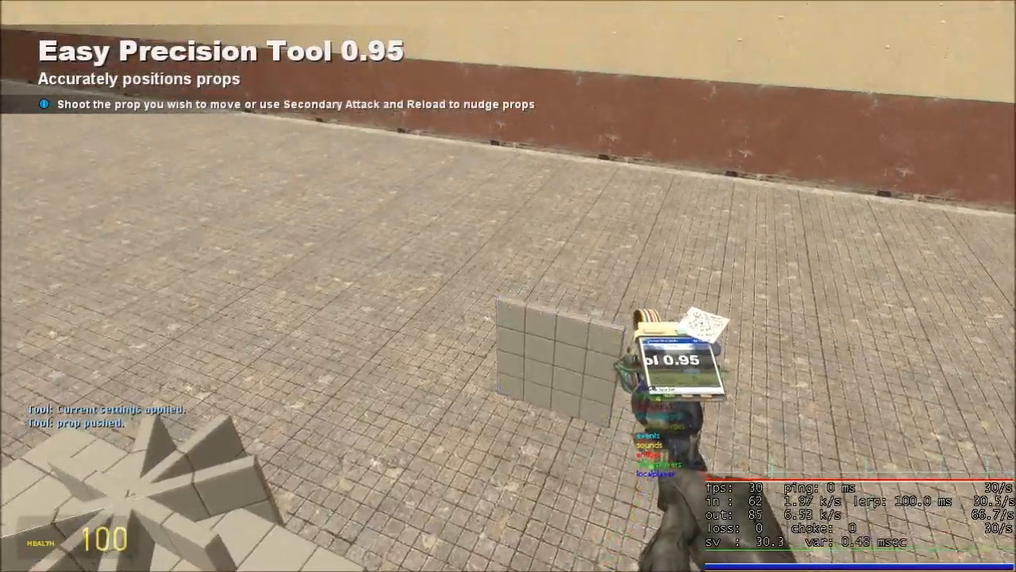
Tint the crossed plates blue, red and green with the Colour tool.
key(q)
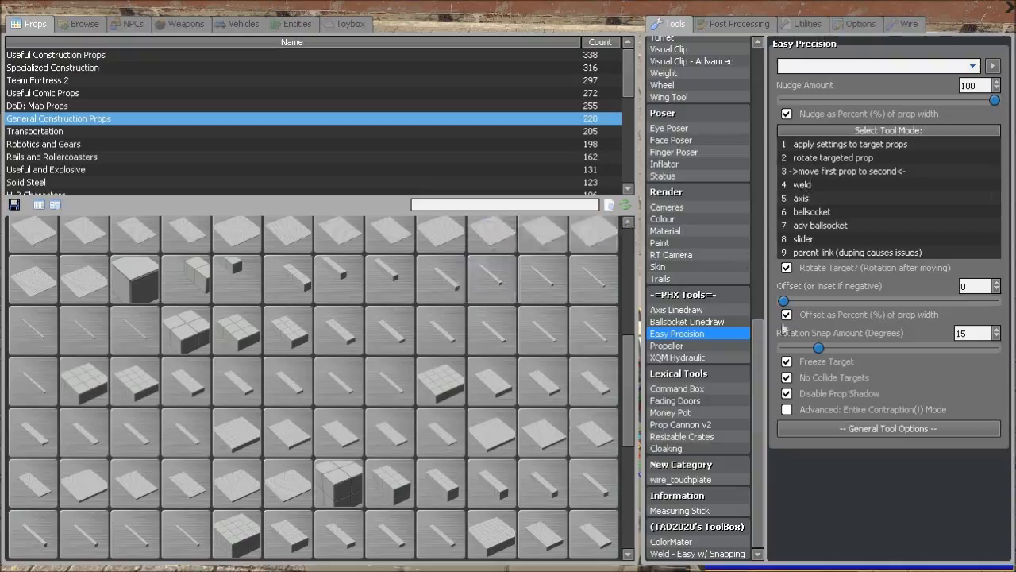
click(662, 218)
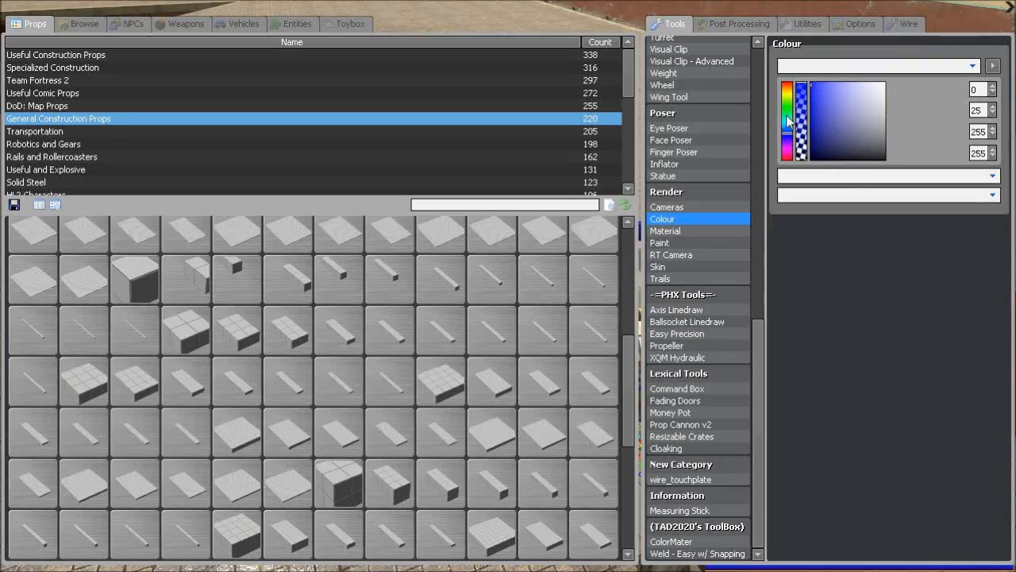
click(790, 119)
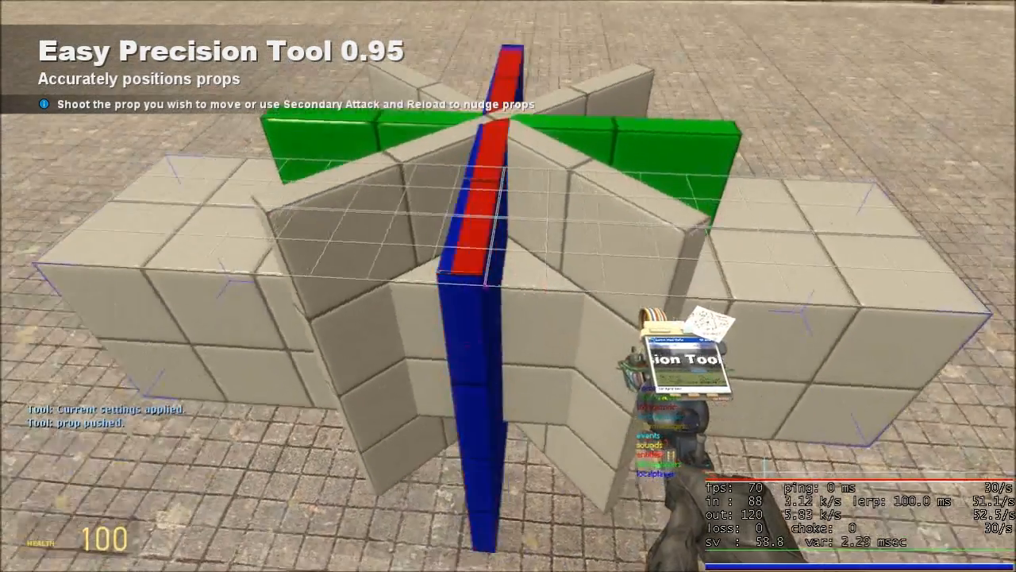
Equip the Centre Axis Constraint tool from the tool list.
key(q)
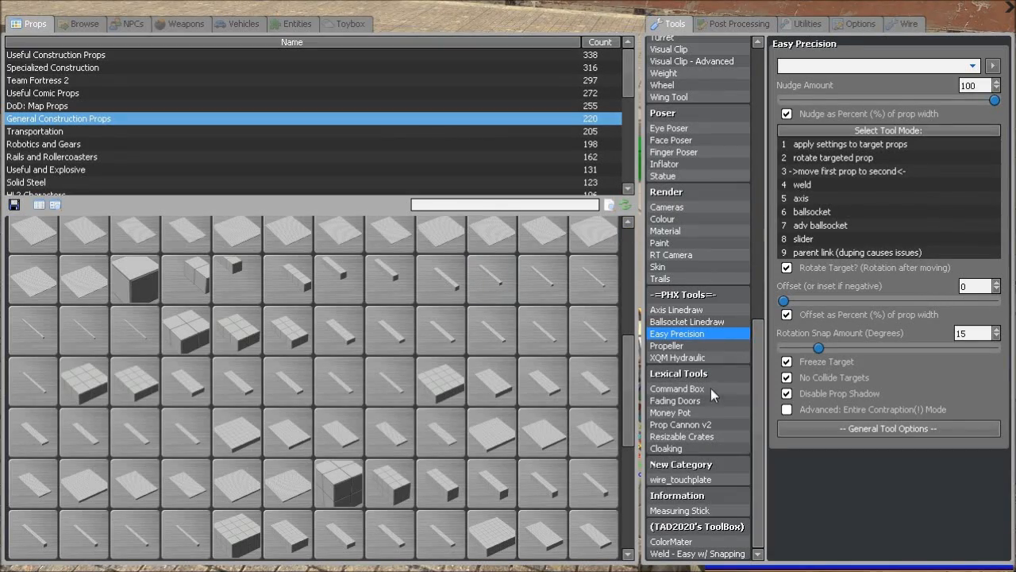
click(675, 400)
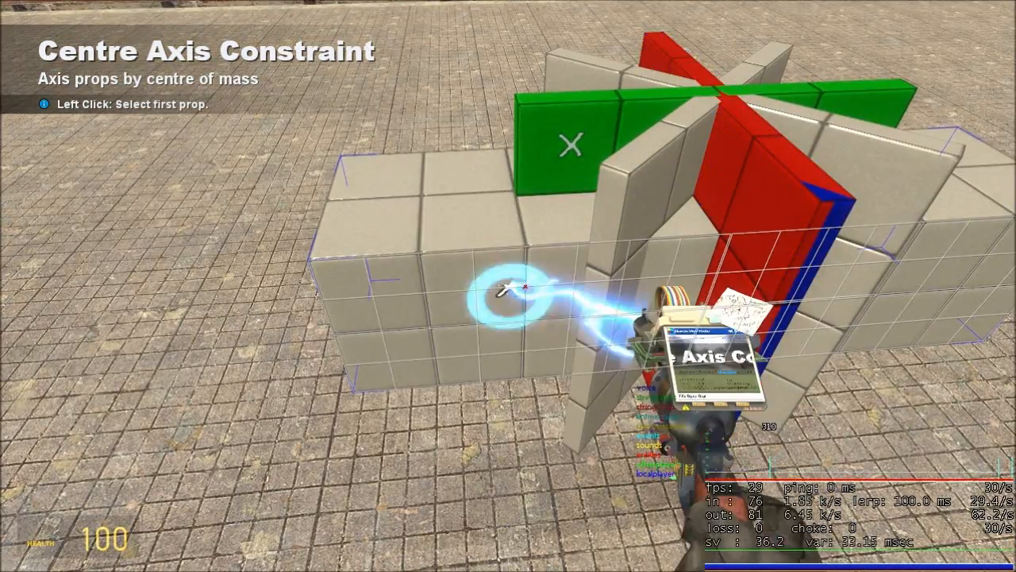
Create centre-of-mass axes joining the base block to the crossed plates.
click(524, 288)
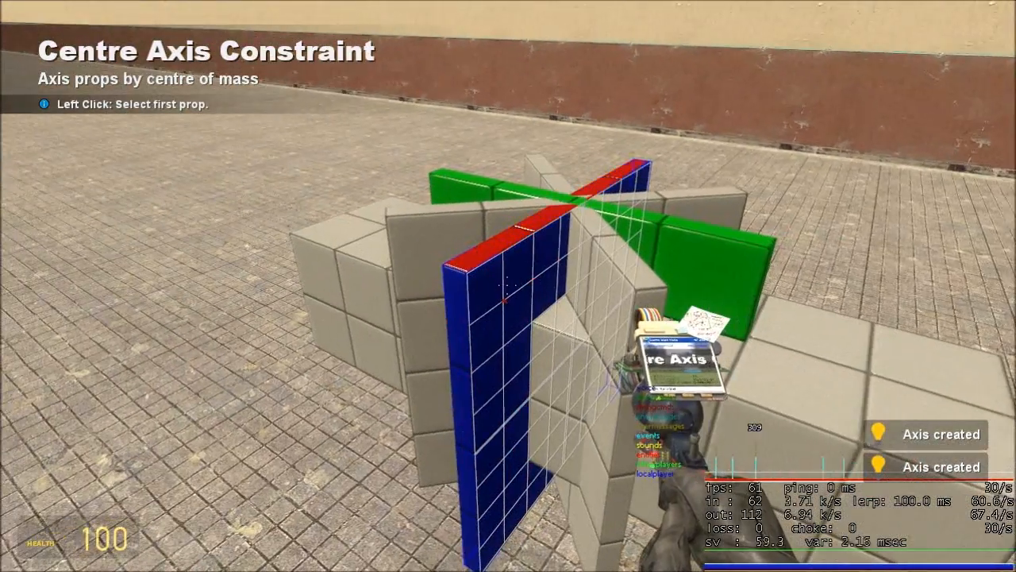
click(508, 285)
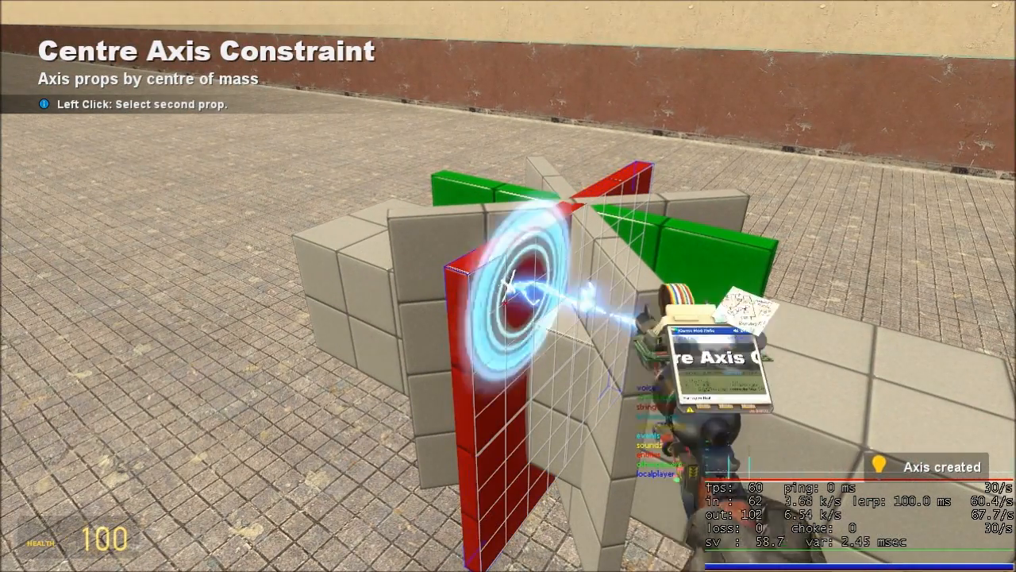
click(508, 286)
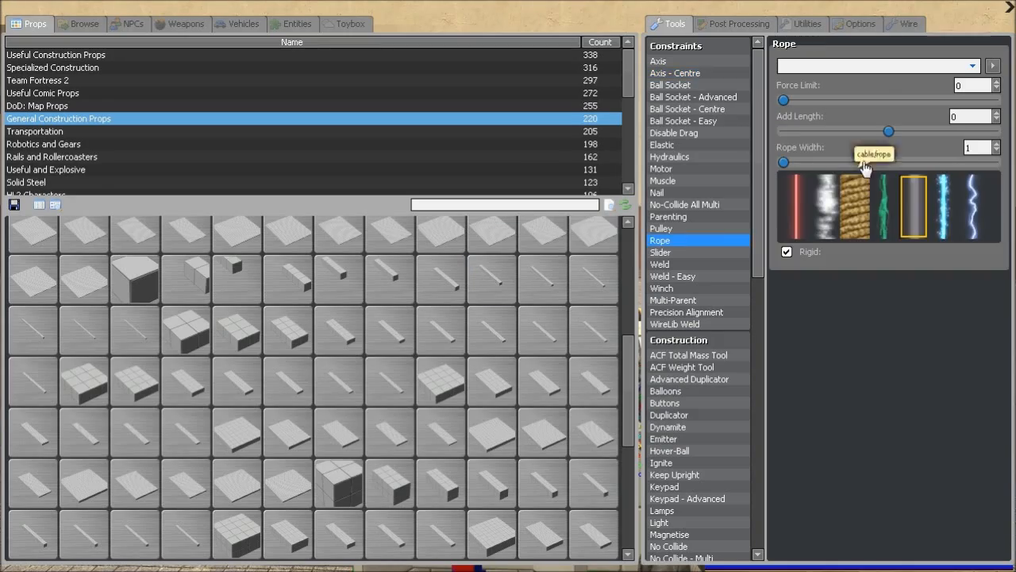
mouse_move(796, 304)
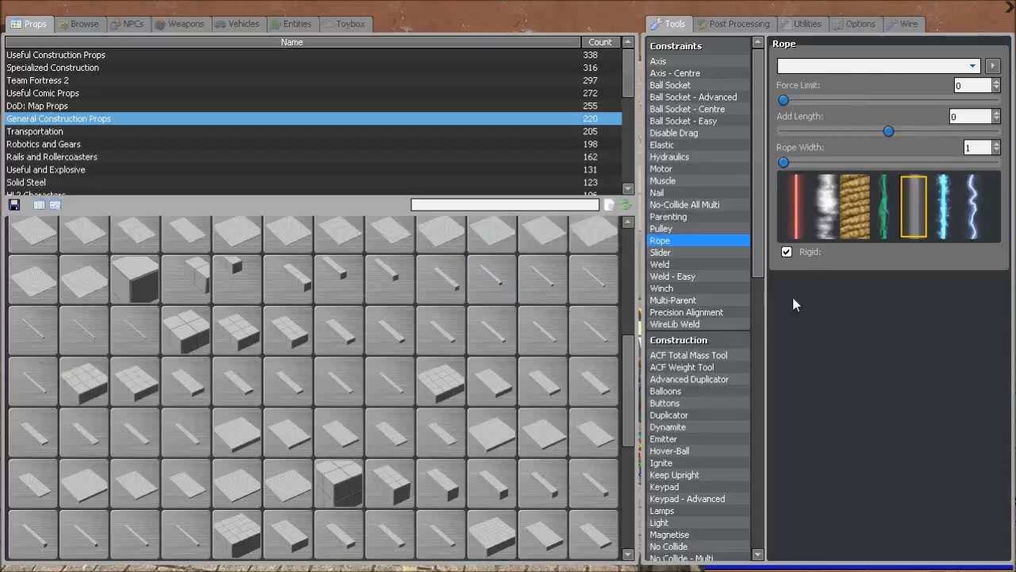
Turn a base cube into a fading door and equip the Rope constraint.
scroll(down, 3)
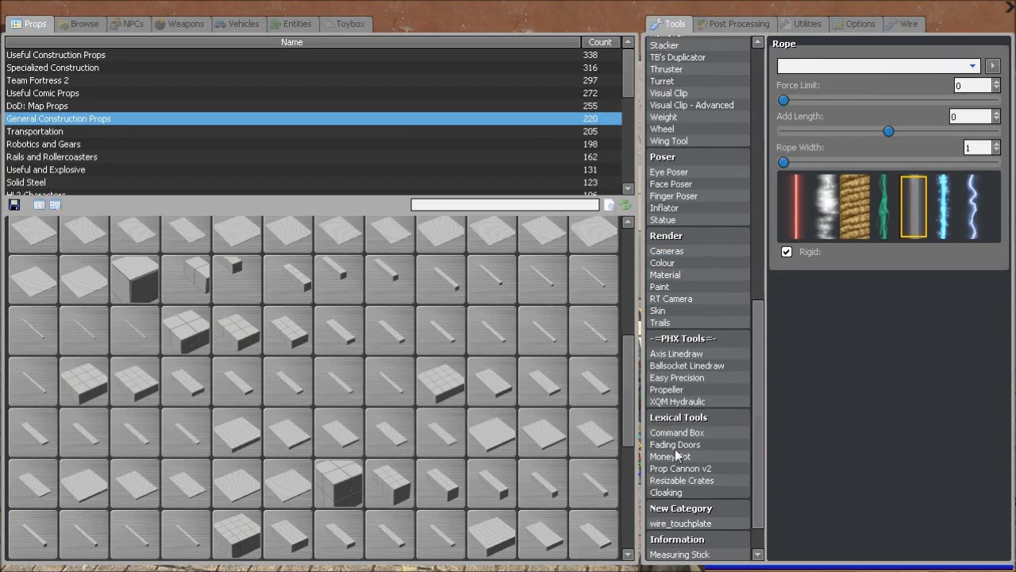
click(674, 444)
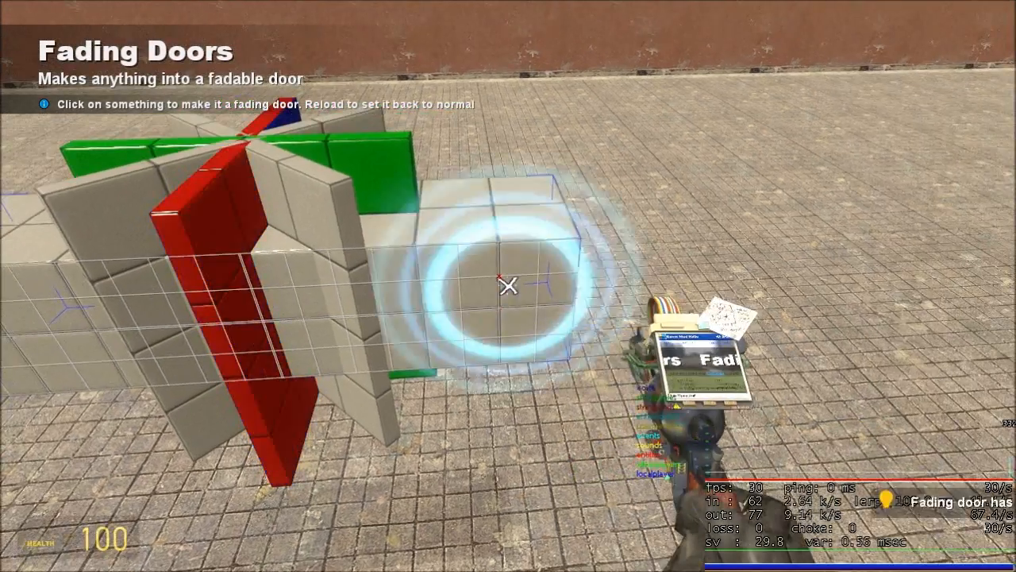
click(508, 286)
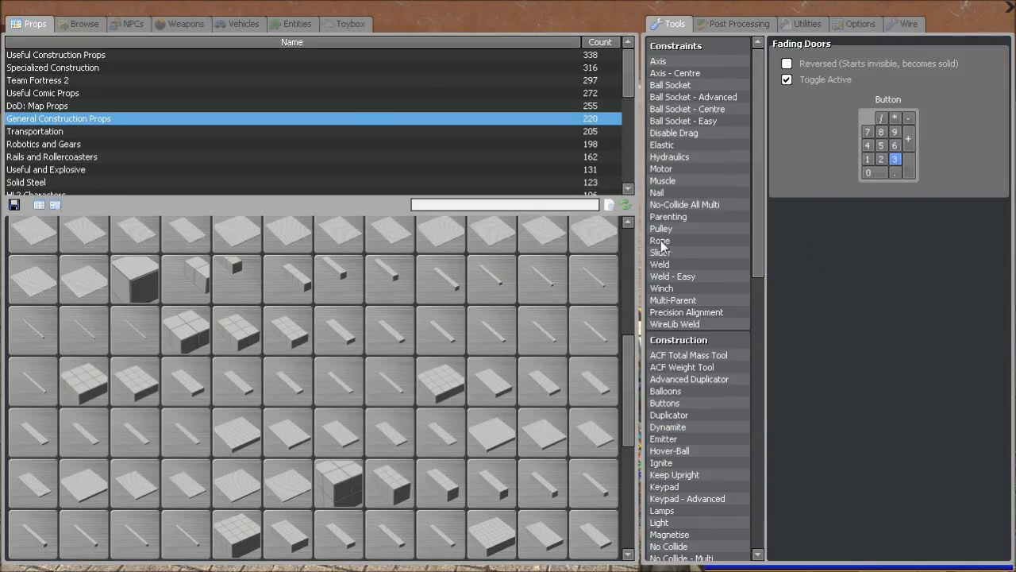
click(660, 239)
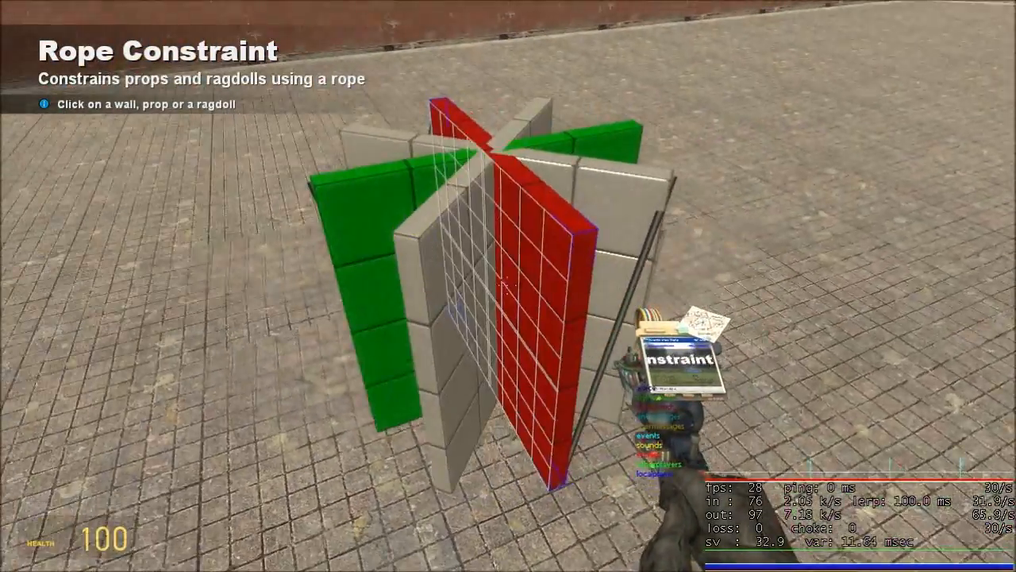
mouse_move(508, 285)
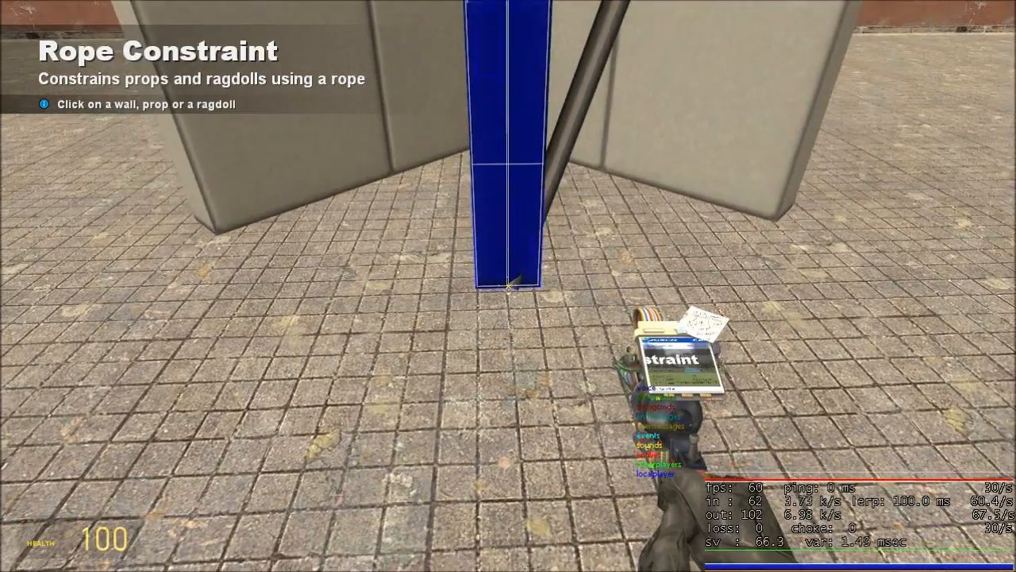
Tie a rope from the blue plate's bottom to a point near its top.
click(506, 286)
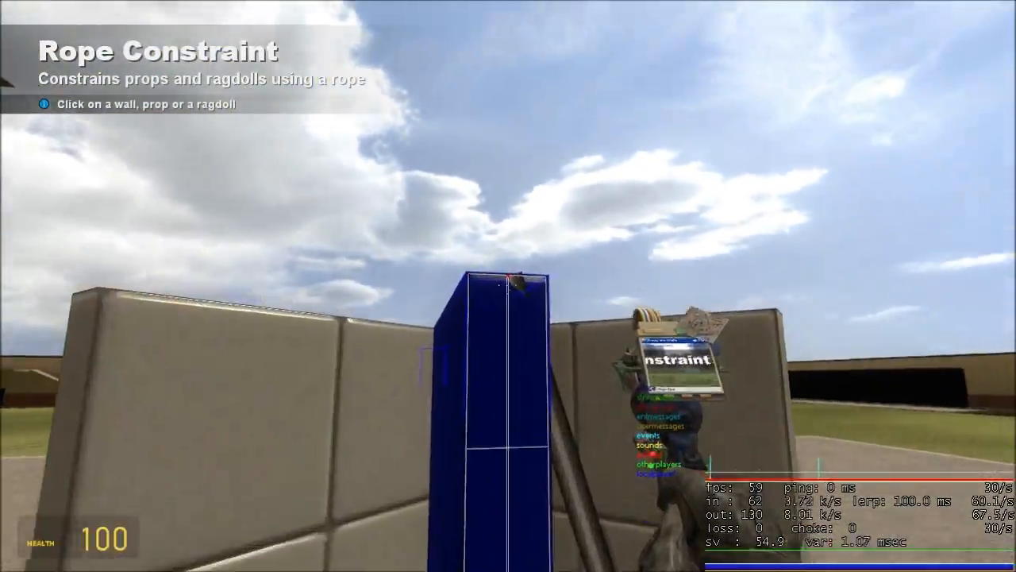
click(508, 286)
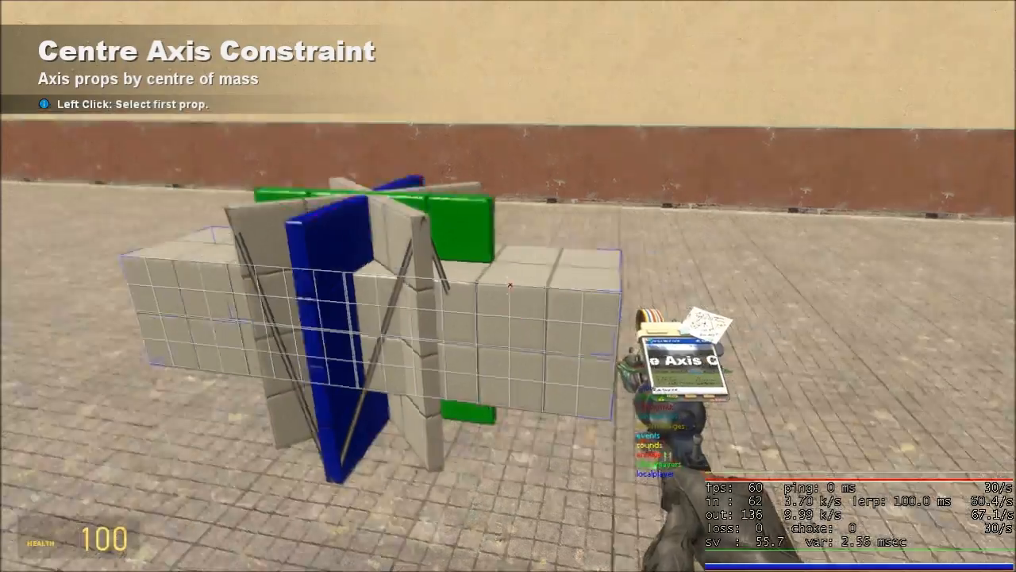
Place the first centre-axis attachment point on the base prop.
click(502, 285)
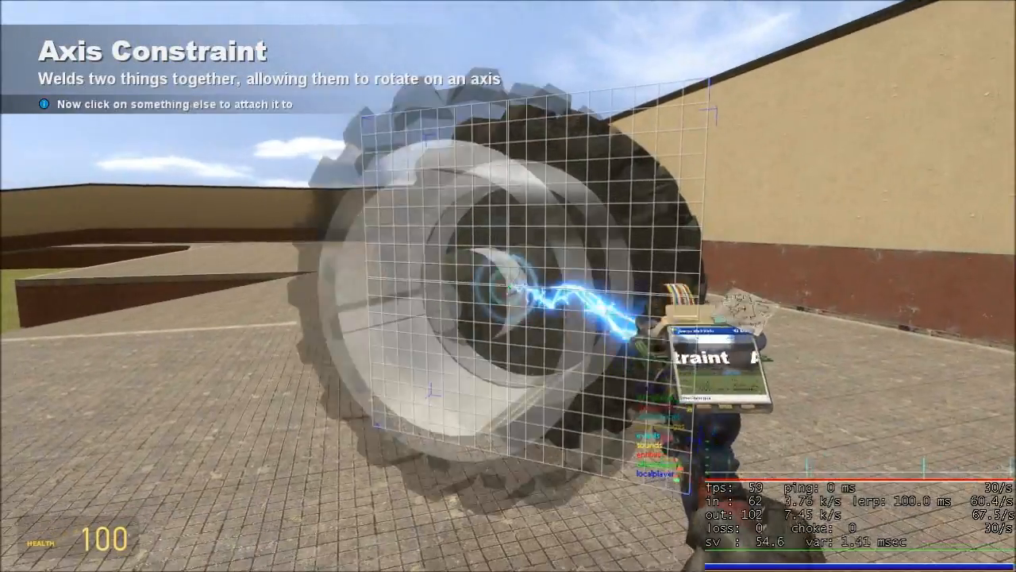
Axis a large wheel to the base prop and pick it for a centre axis.
click(508, 286)
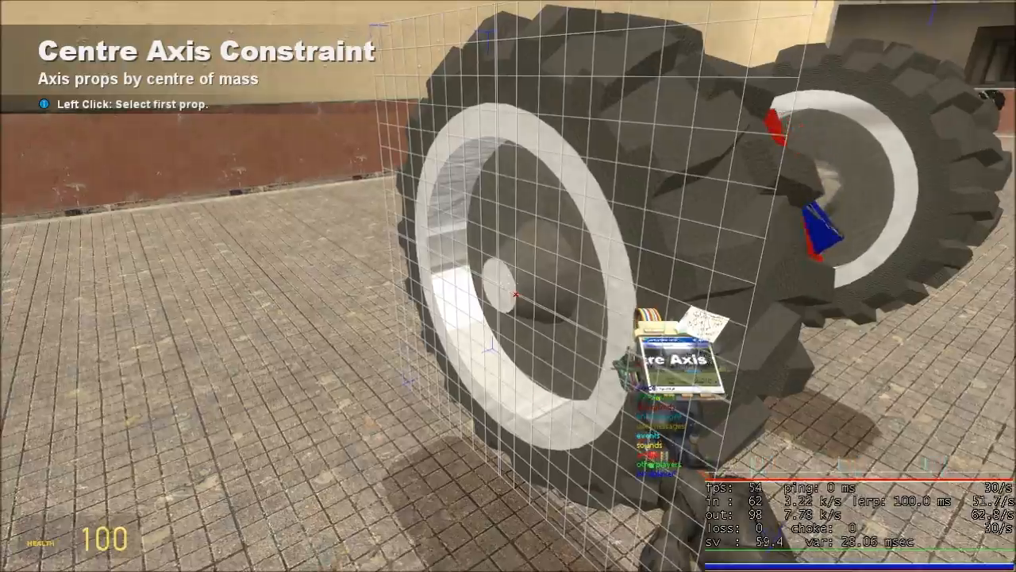
click(515, 296)
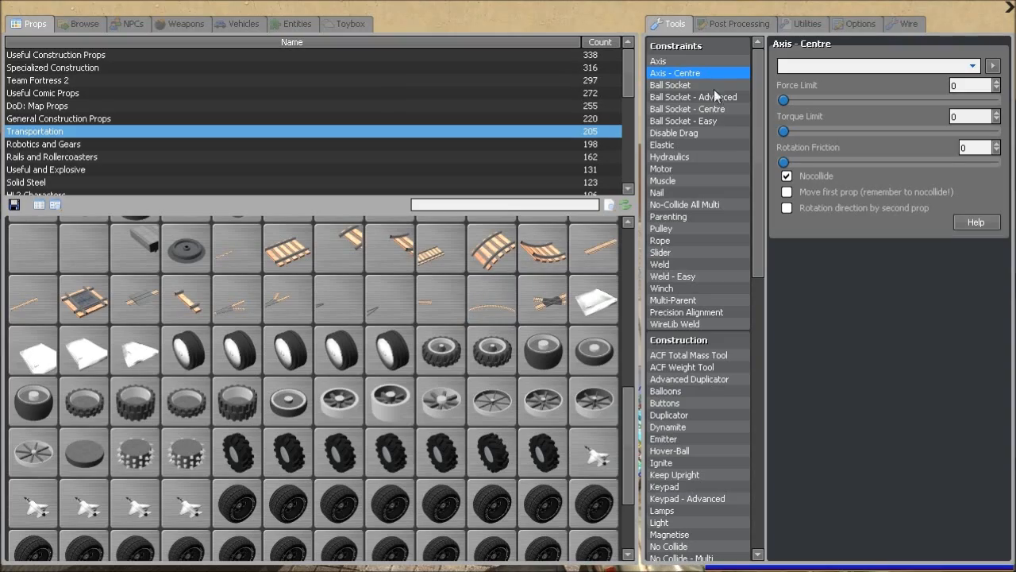
click(688, 108)
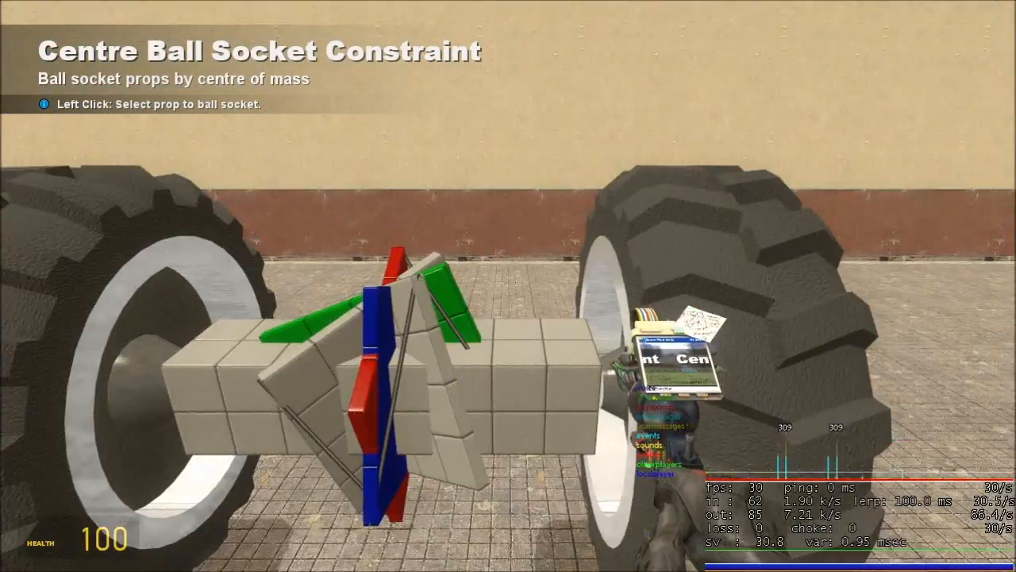
Pick the blue plate as the first prop of the centre ball socket to the base.
key(q)
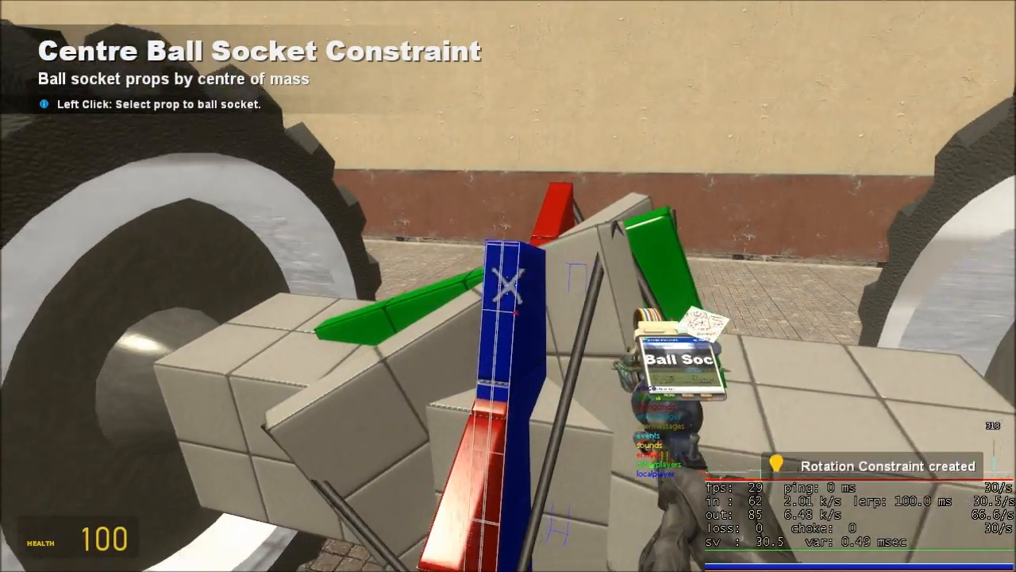
click(512, 286)
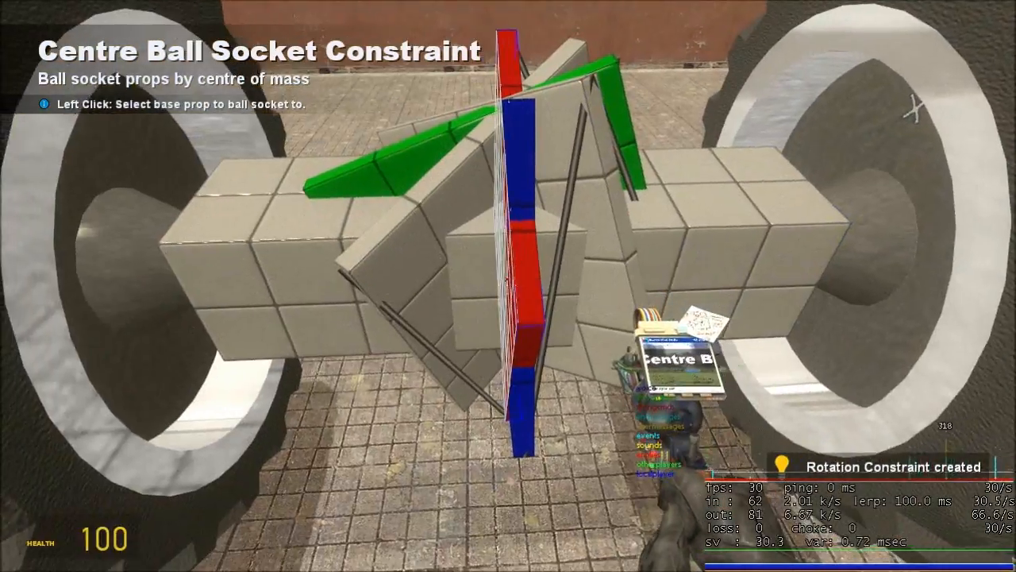